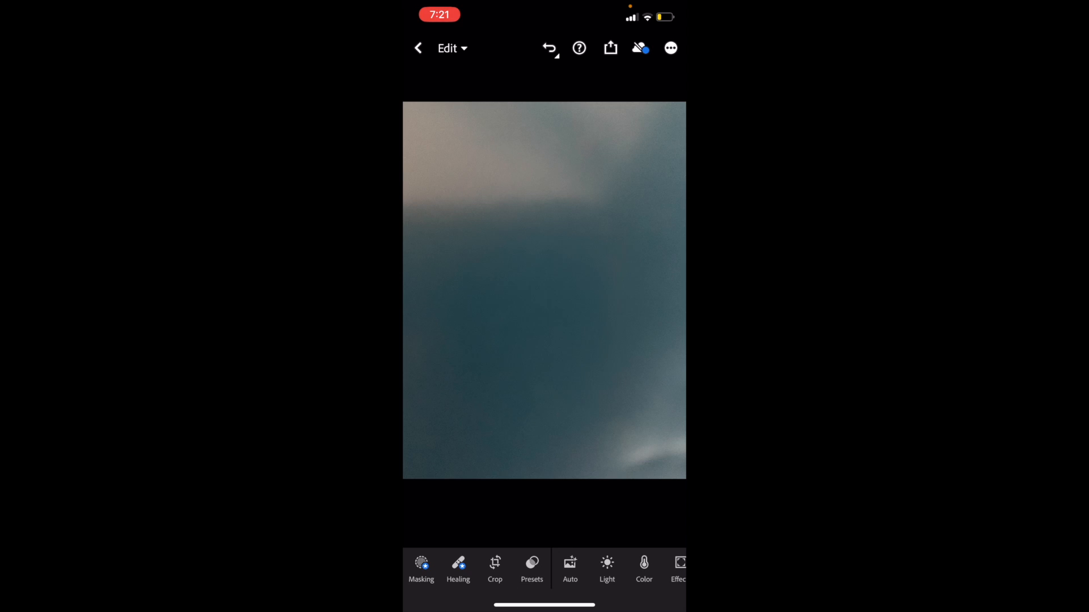
Enter Crop & rotate mode on the sky photo, frame starting at 3×4
left_click(494, 568)
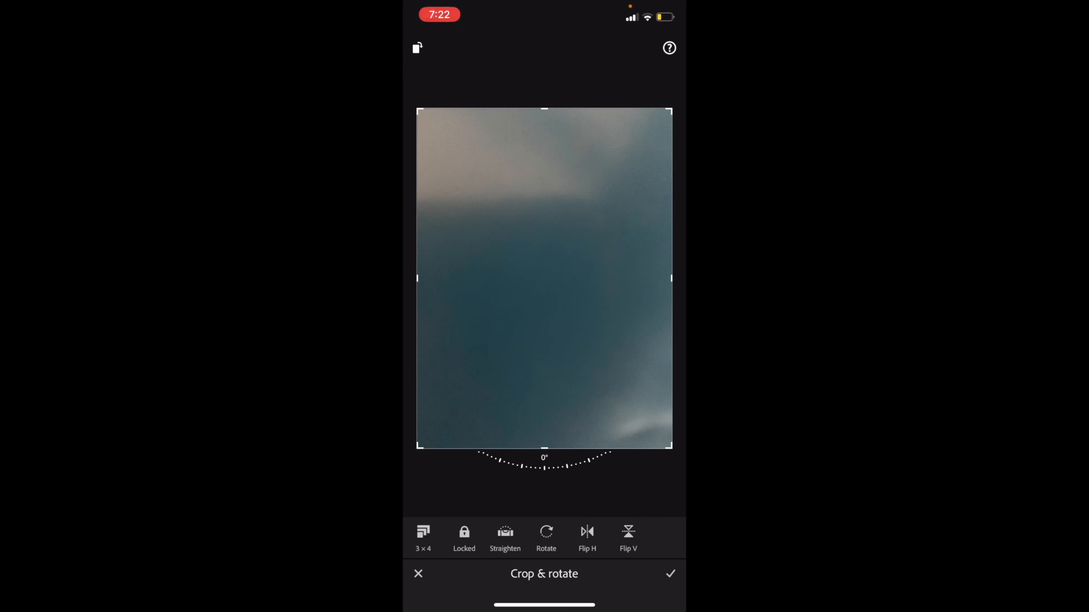
Choose the 16×9 landscape aspect ratio from the ratio list and apply the crop
left_click(423, 538)
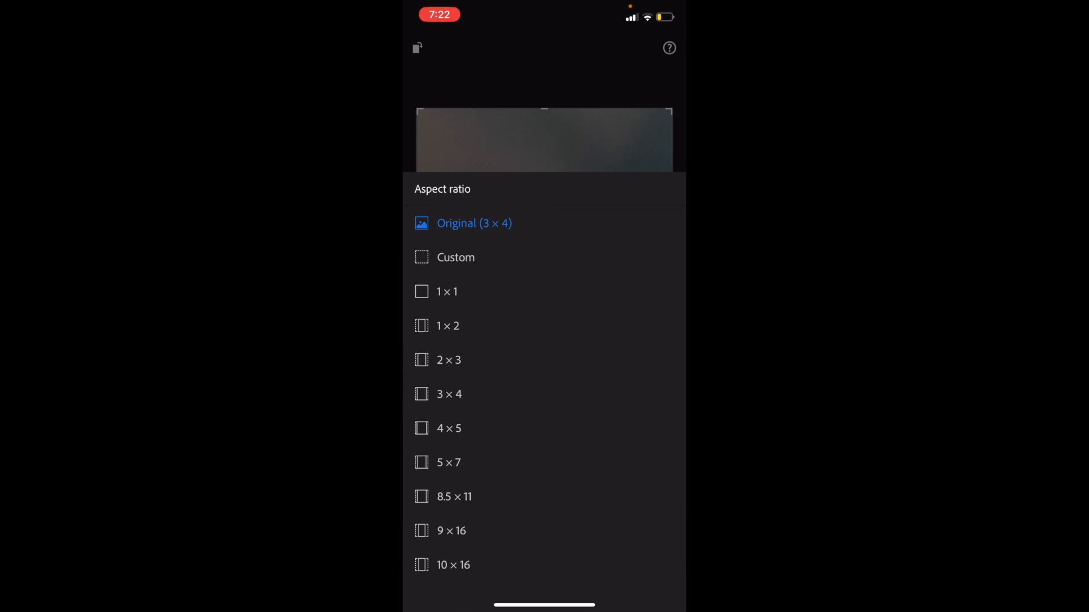
left_click(446, 291)
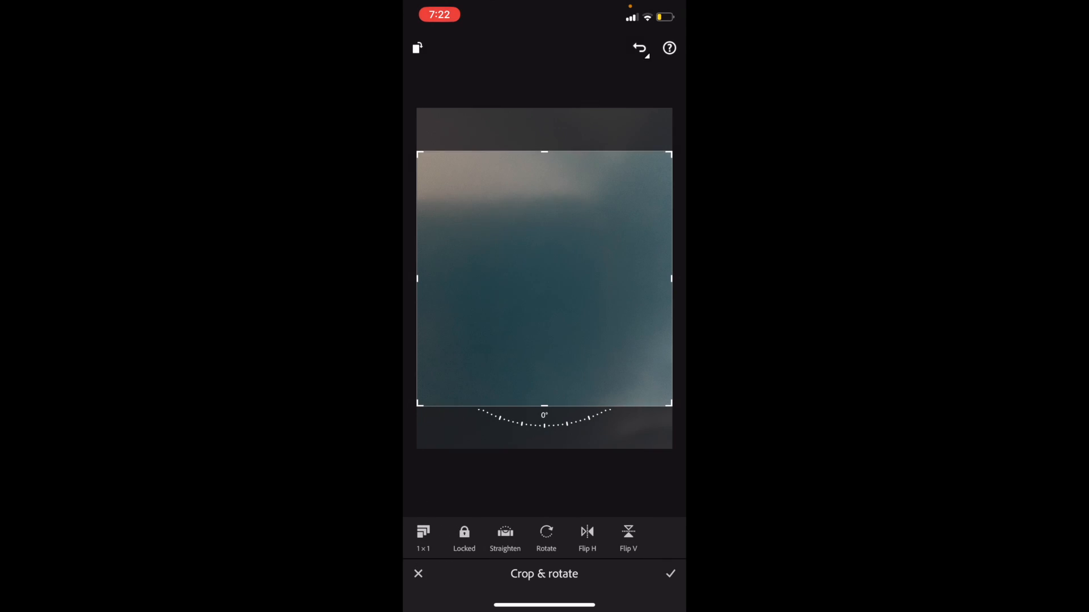
left_click(422, 537)
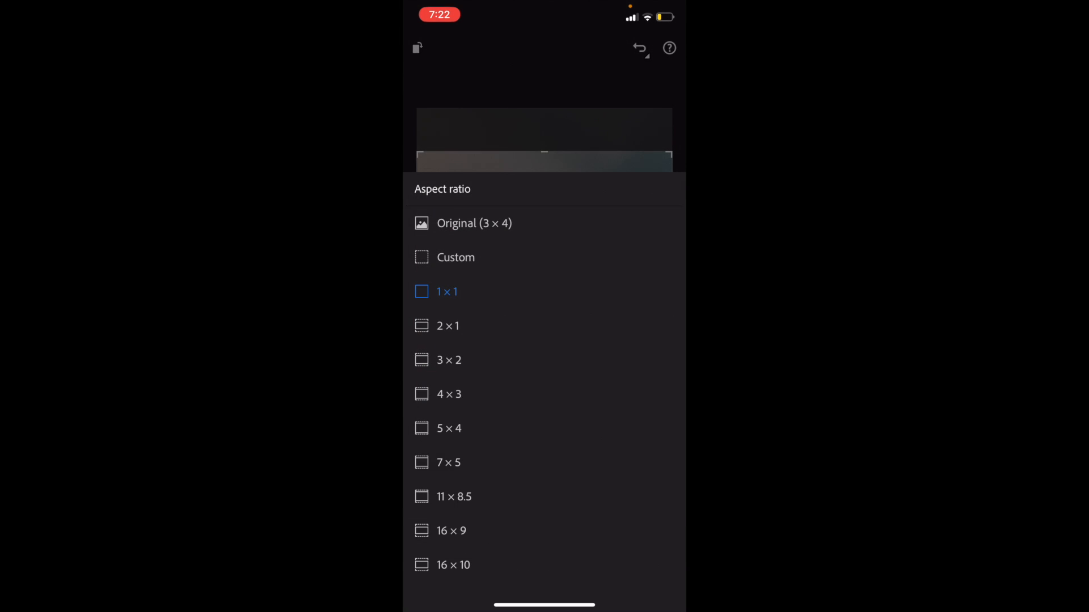
left_click(448, 325)
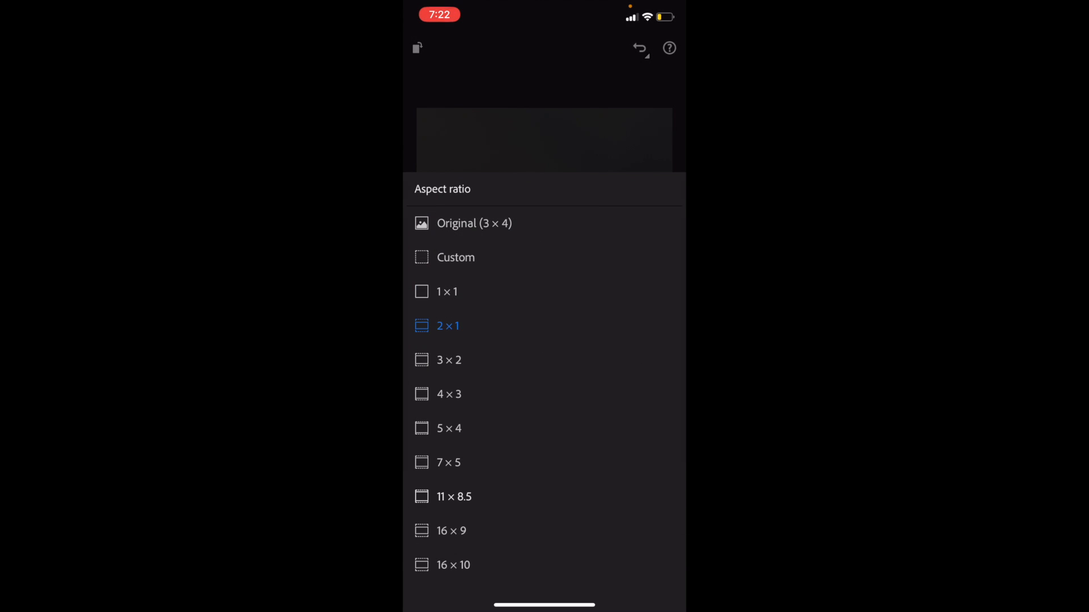
left_click(450, 531)
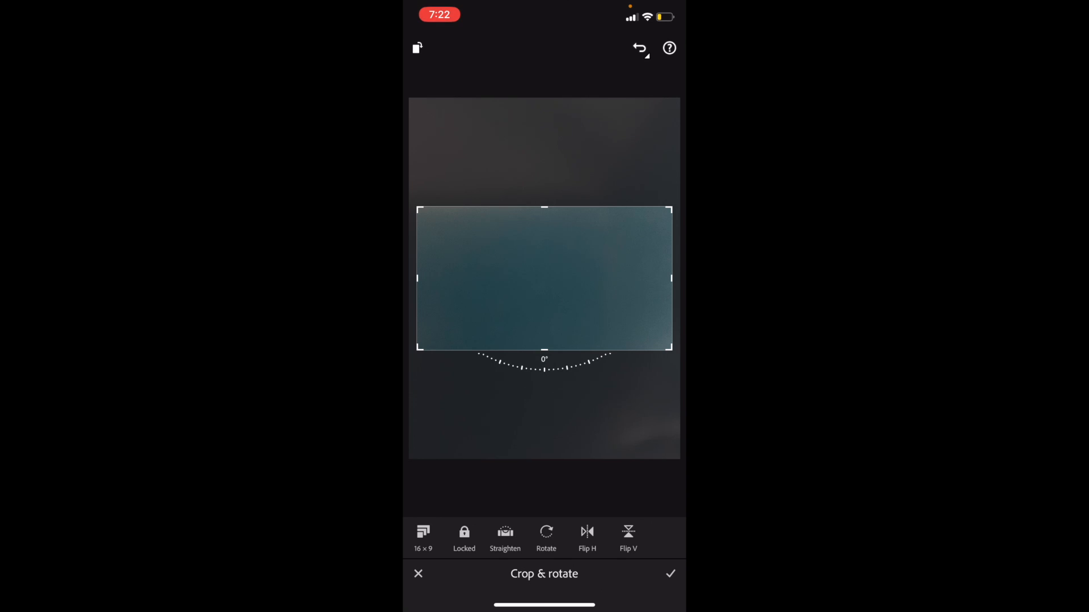
left_click(670, 574)
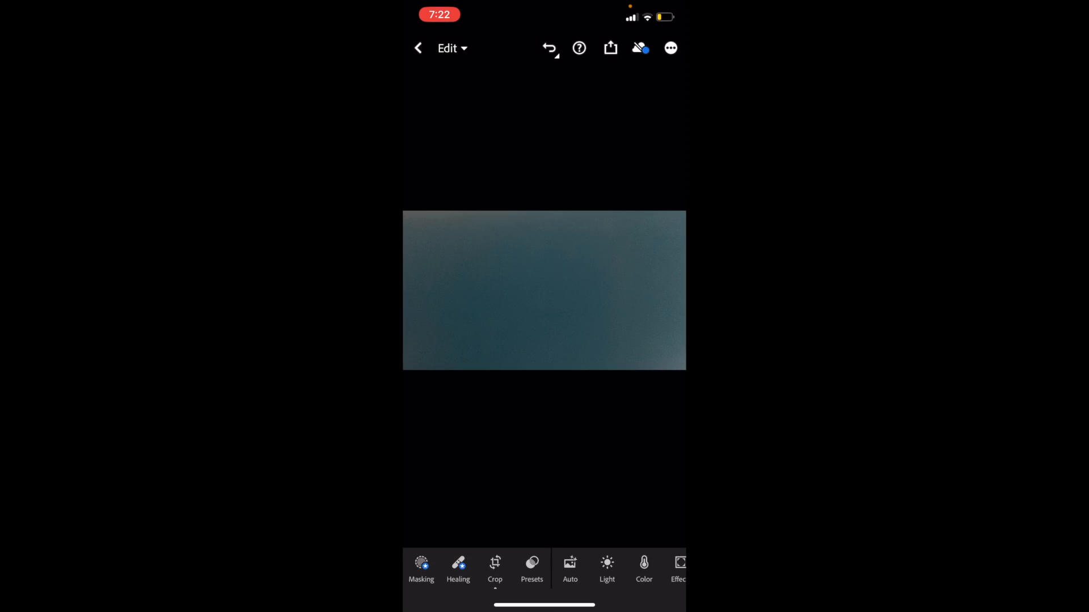